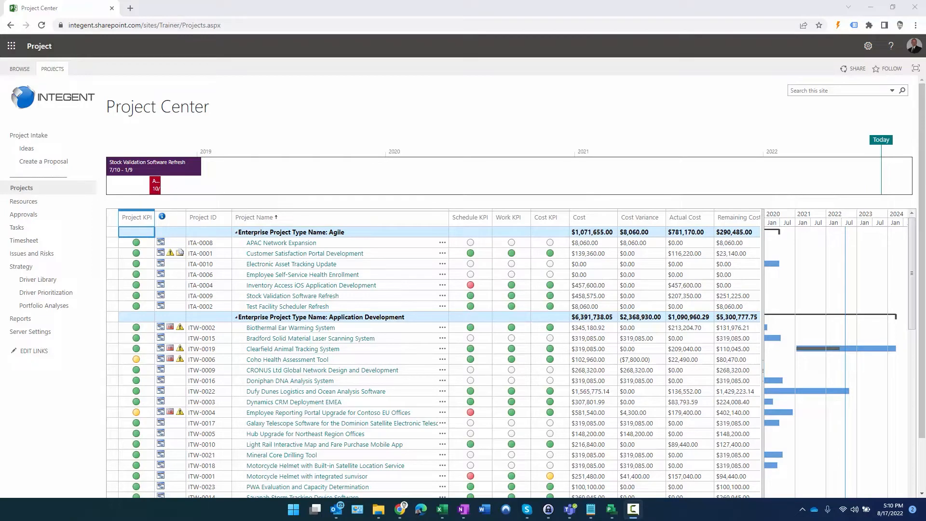
mouse_move(629, 439)
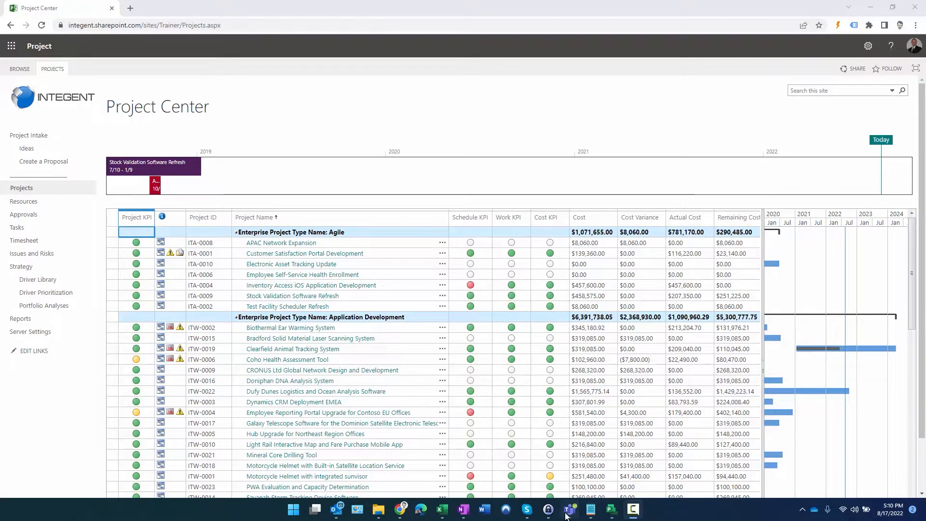
- Open the 8/14–8/20 Project Online timesheet page, copy its address, and return to Teams
click(567, 509)
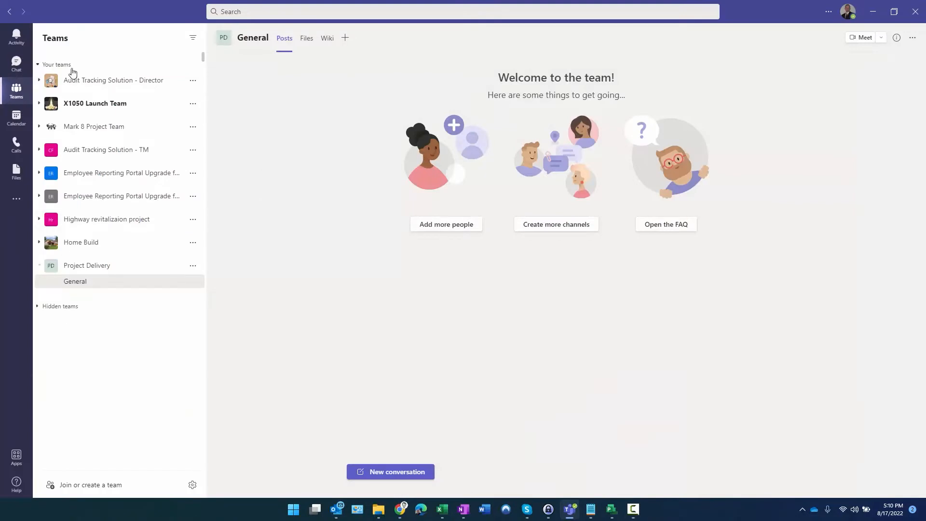
mouse_move(87, 265)
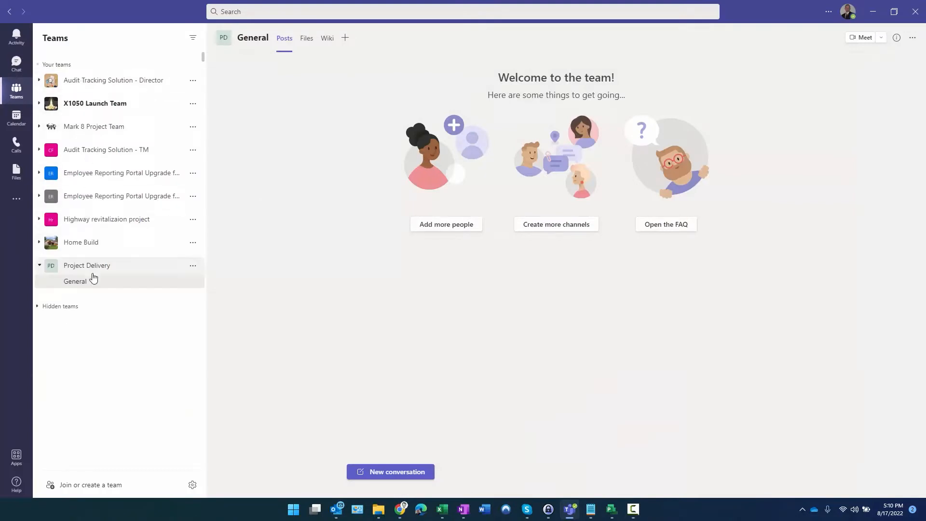
mouse_move(99, 269)
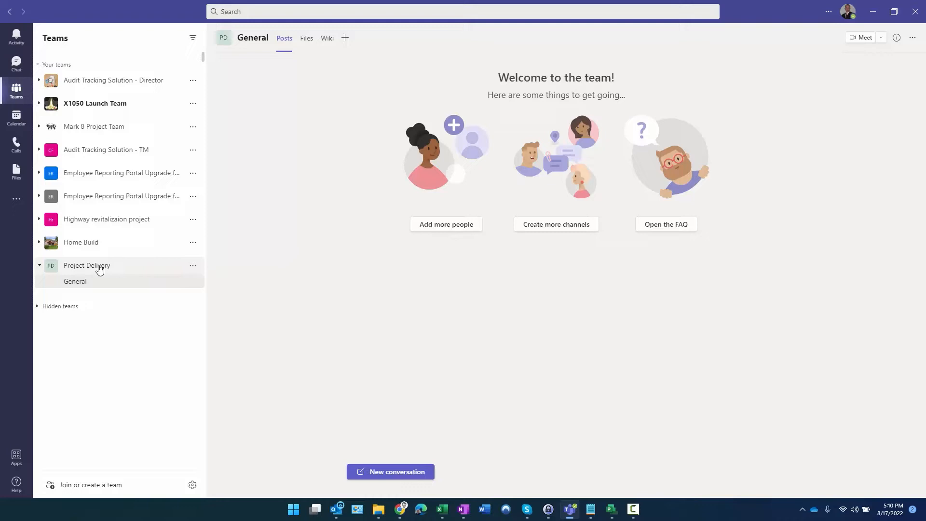
mouse_move(187, 283)
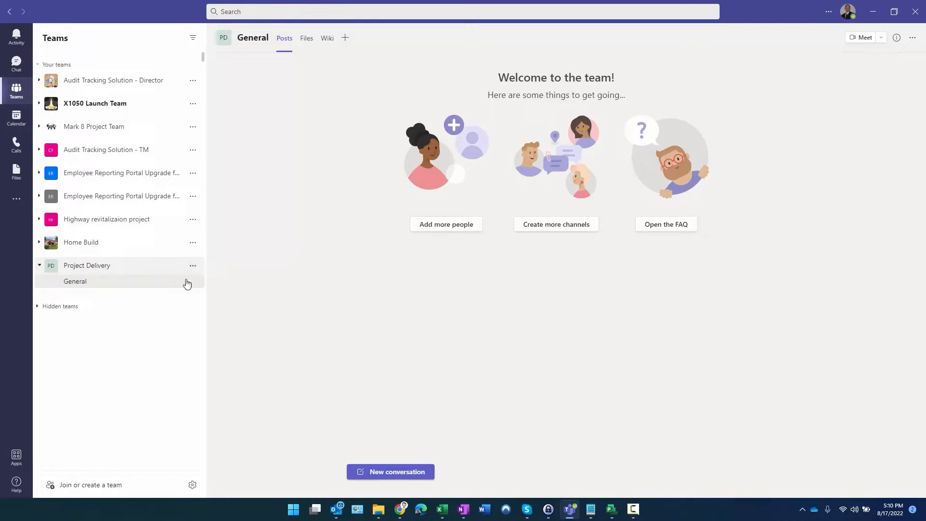
mouse_move(142, 282)
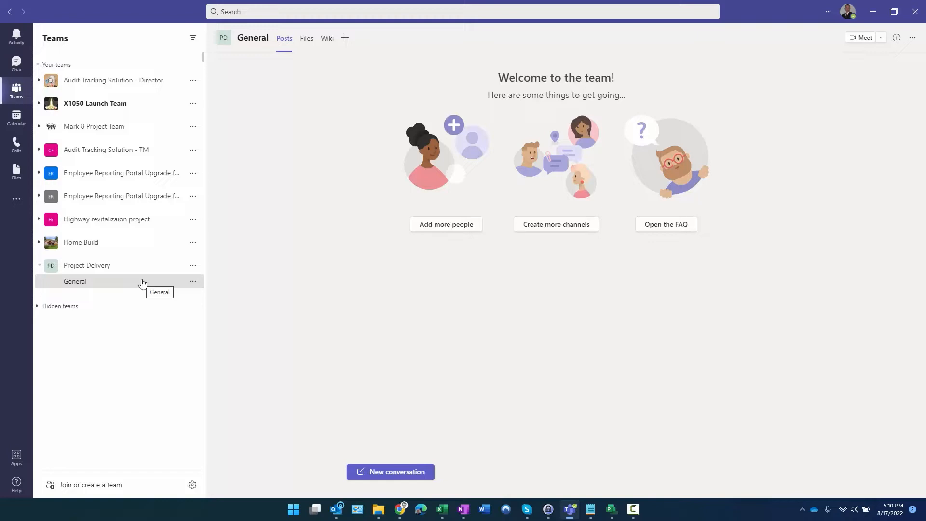
mouse_move(93, 287)
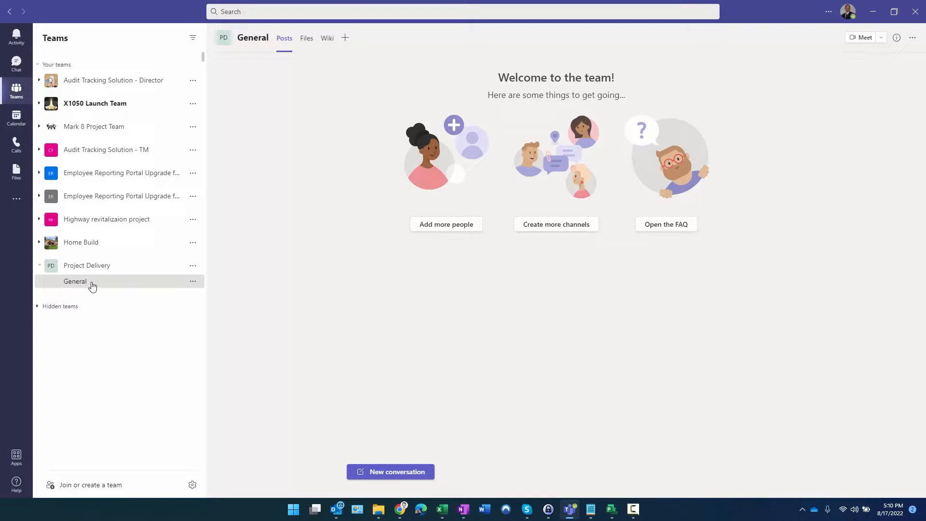
mouse_move(247, 292)
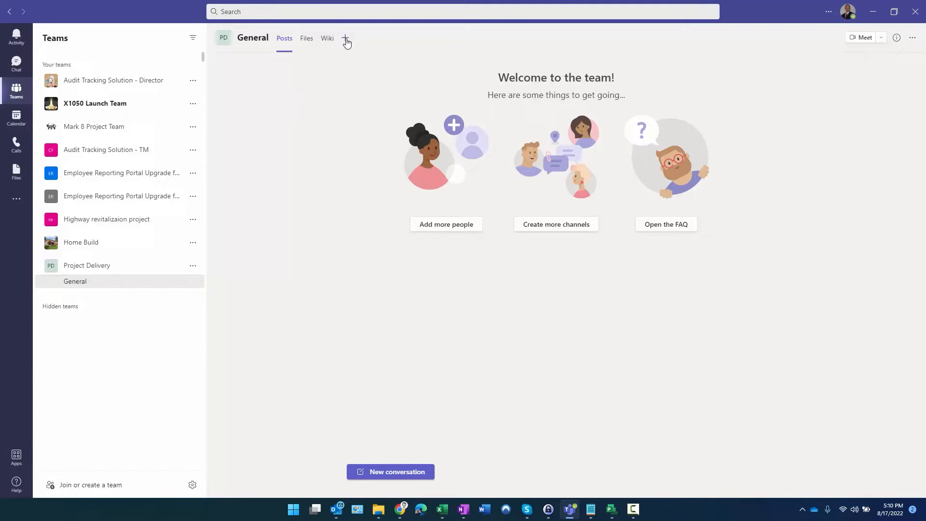
mouse_move(383, 166)
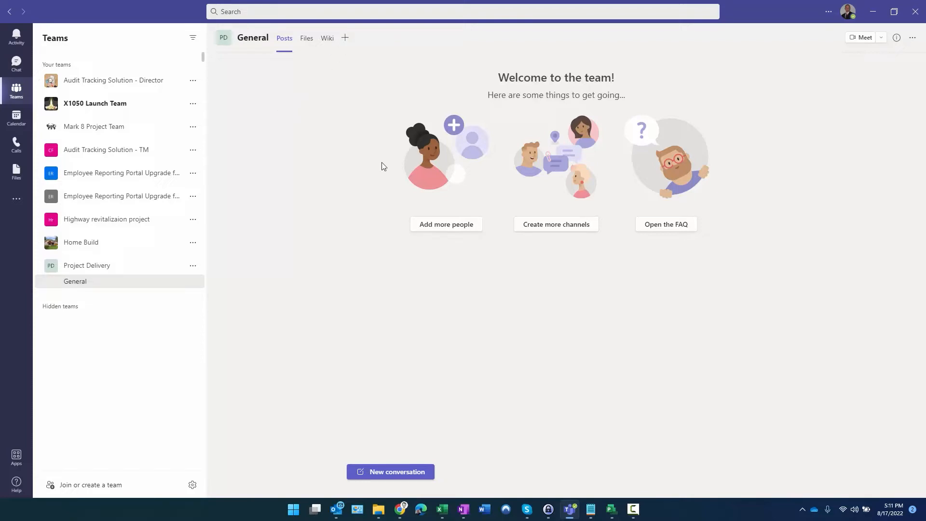
mouse_move(402, 501)
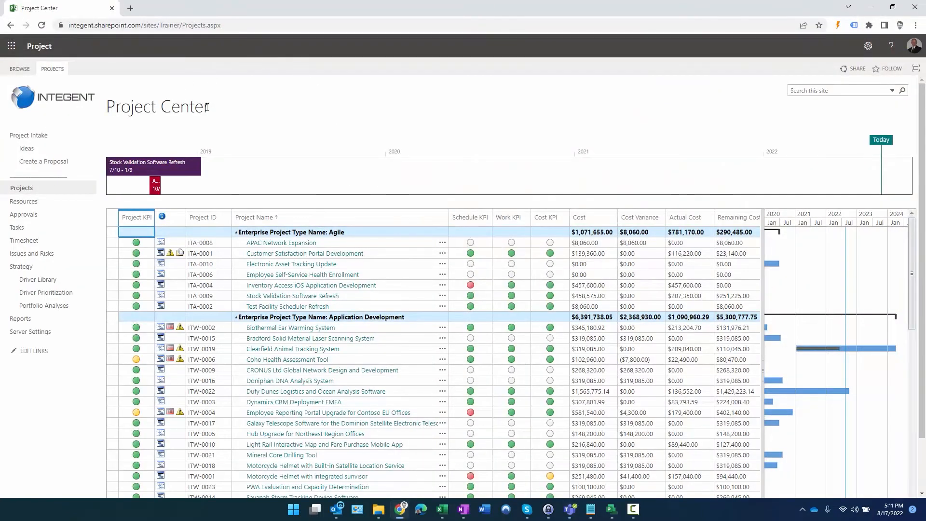
mouse_move(24, 240)
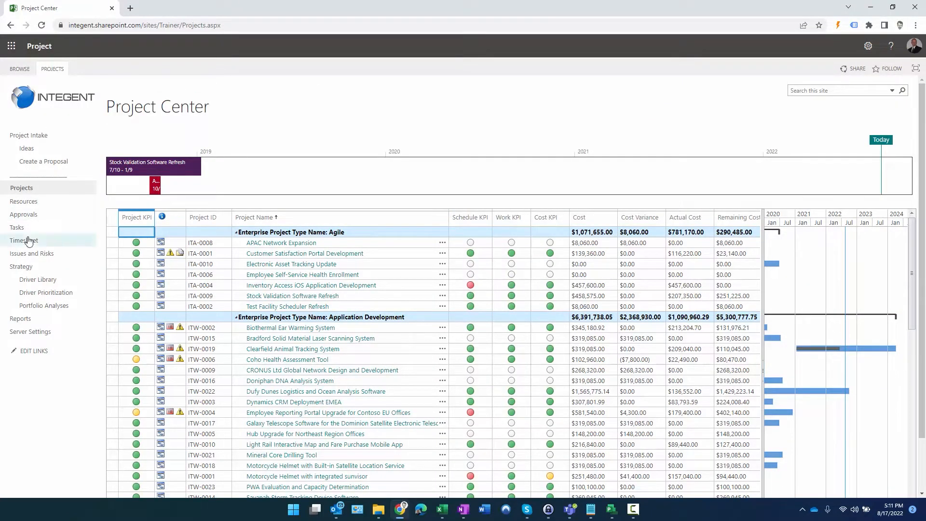
click(24, 240)
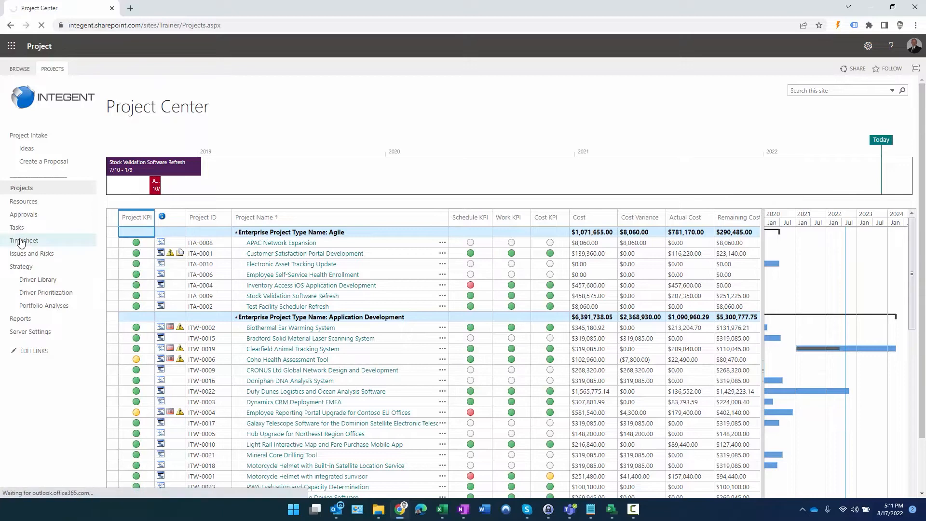
click(24, 240)
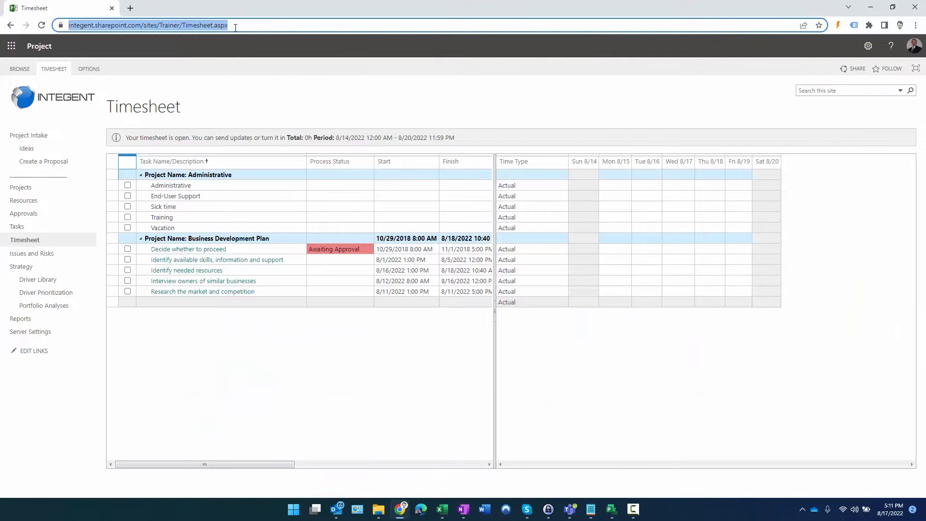
mouse_move(188, 110)
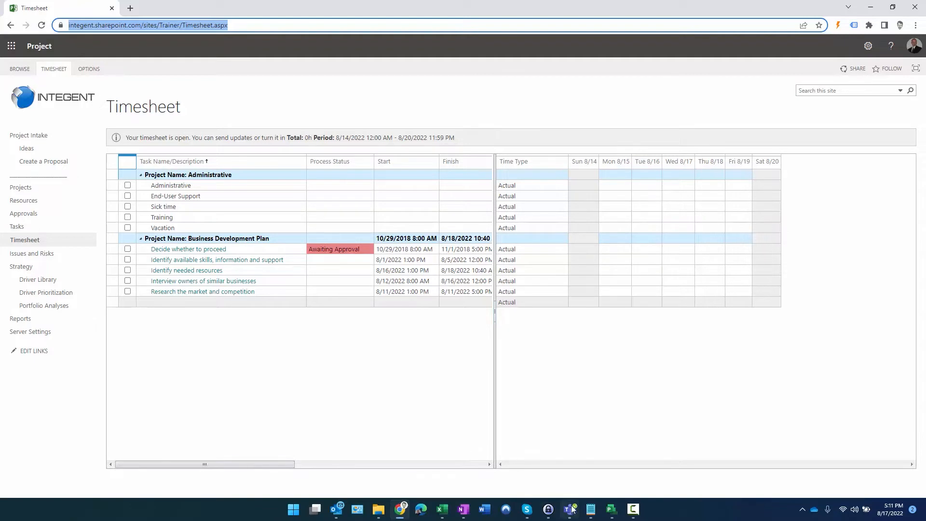
click(568, 509)
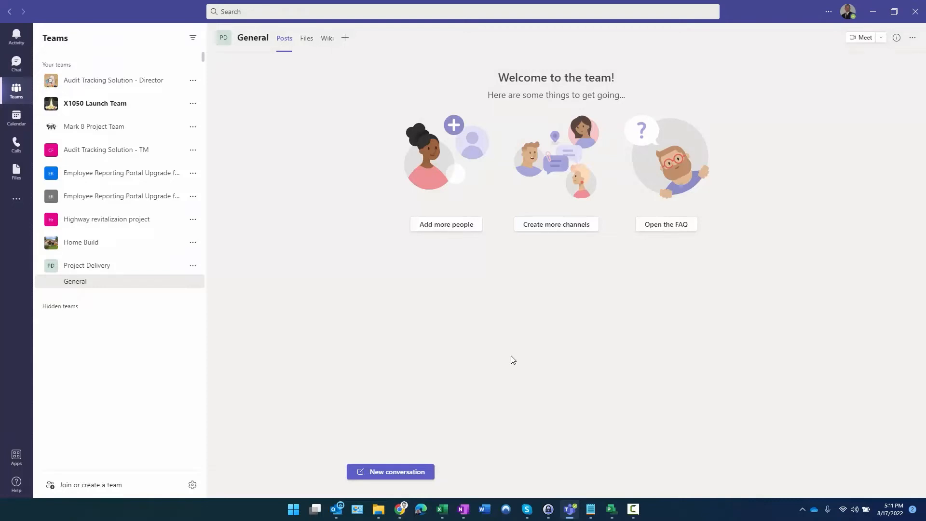
mouse_move(384, 210)
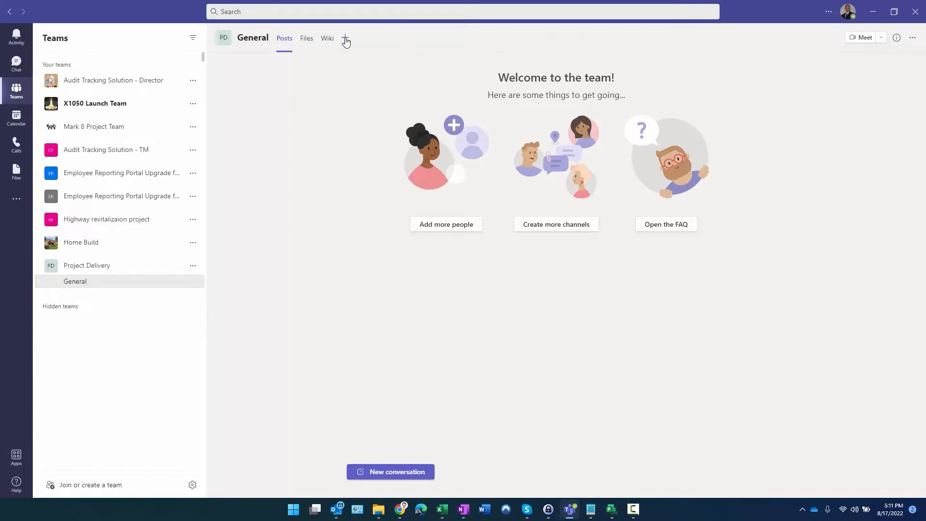
click(345, 37)
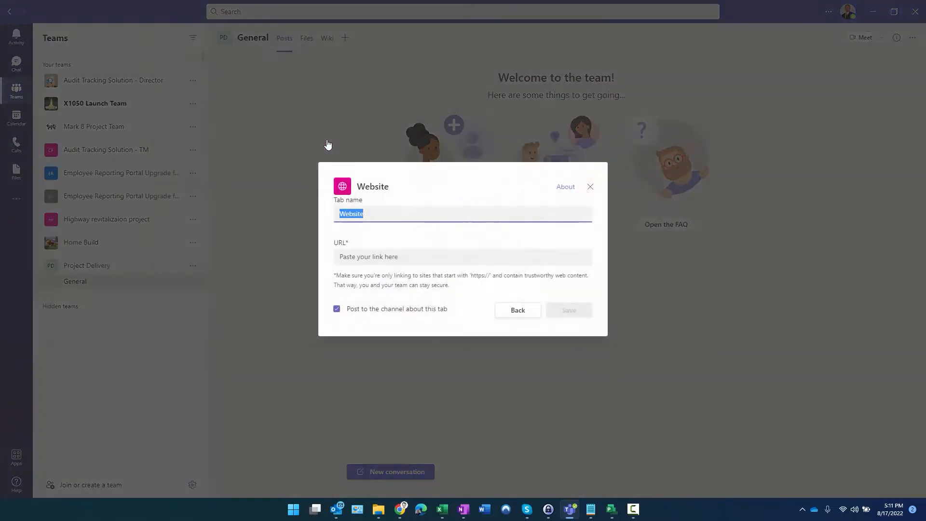
text(Tim)
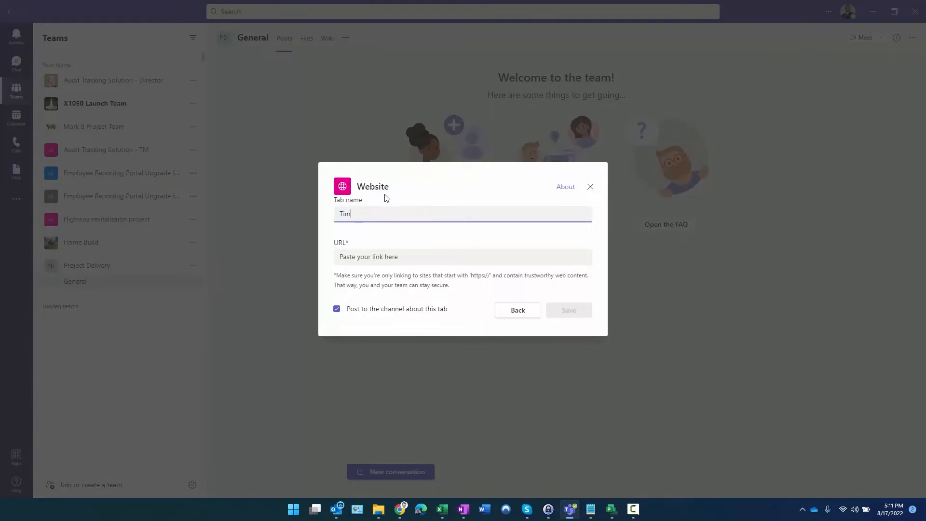
text(eh)
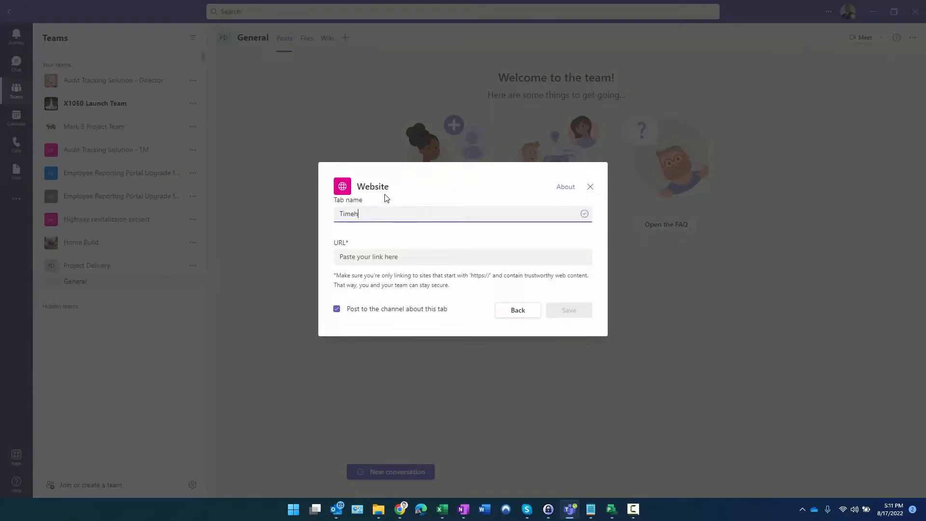
text(sheet)
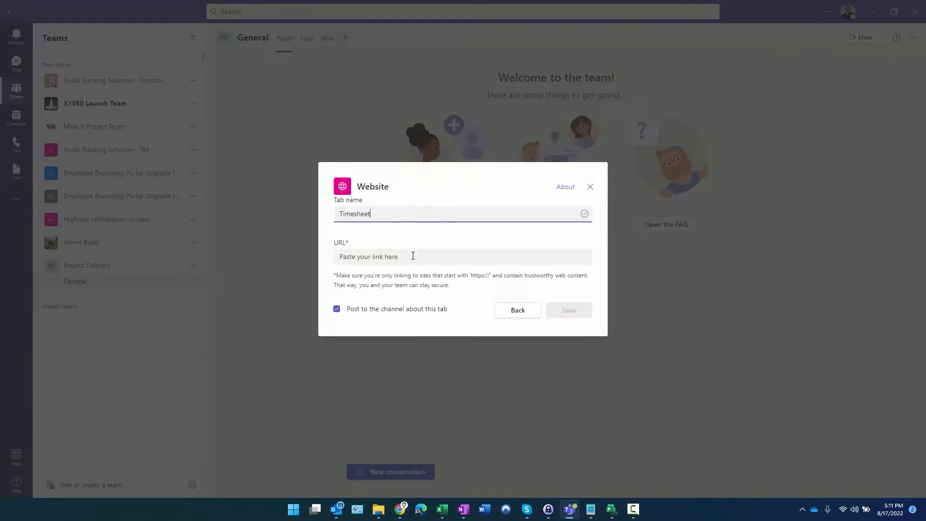
text(https://integent.sharepoint.com/sites/Trainer/Timesheet.aspx)
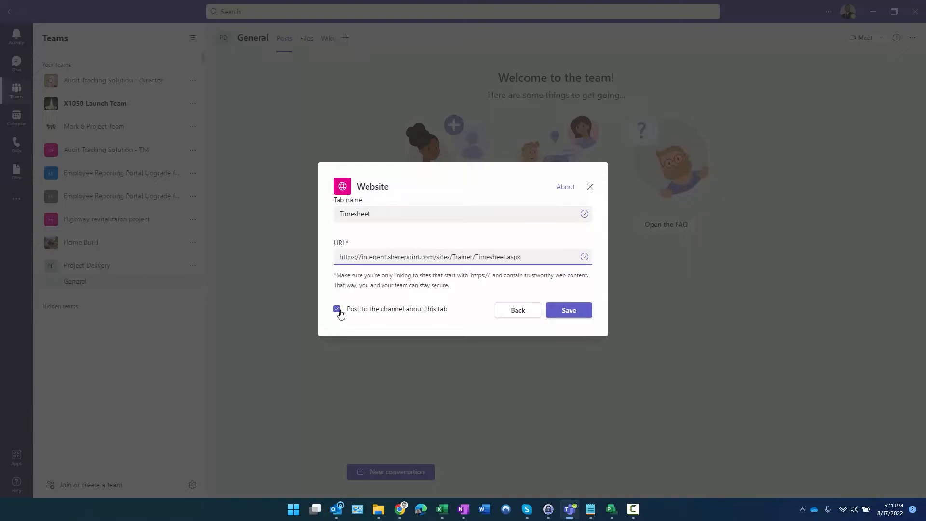
click(336, 309)
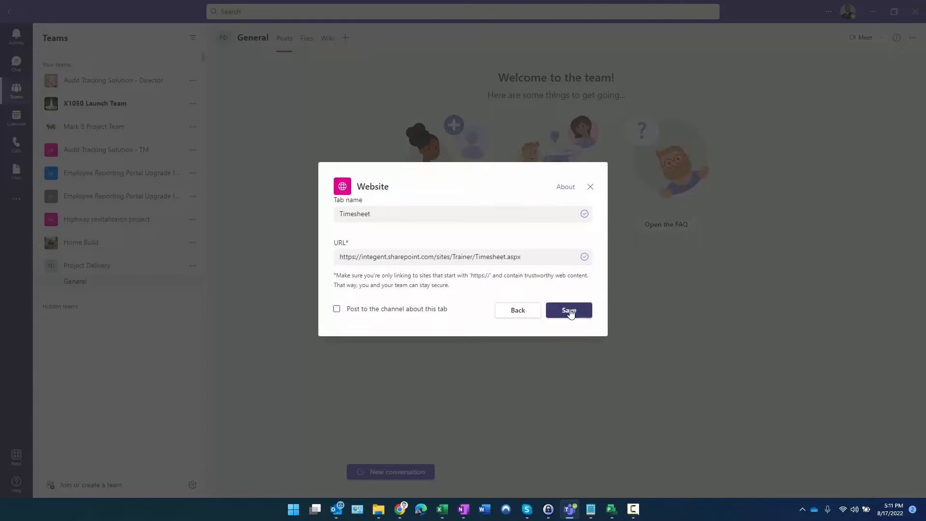
click(569, 311)
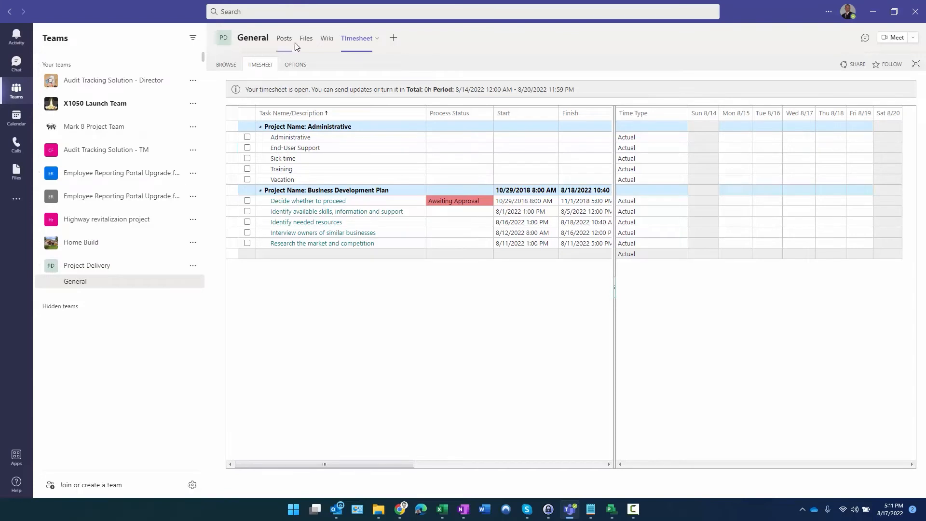
mouse_move(71, 271)
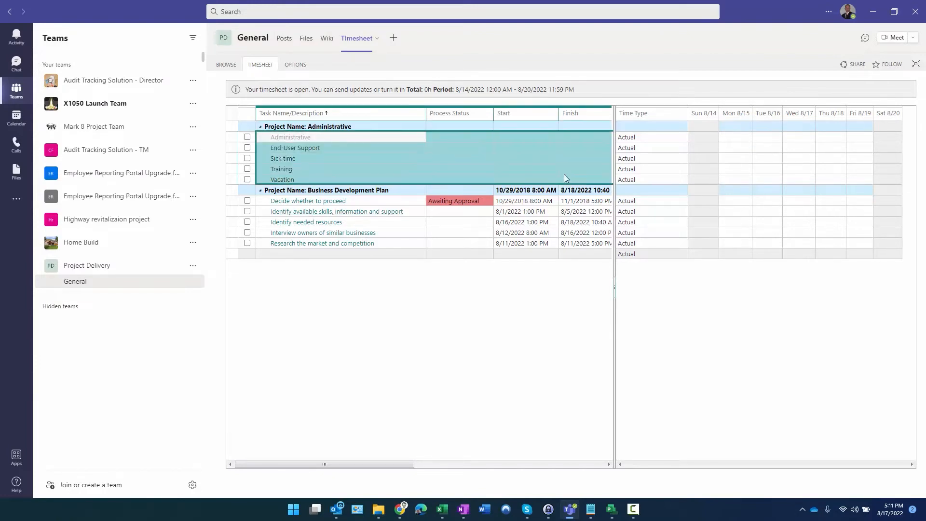
- Enter 8h Monday through Thursday for 'Identify available skills, information and support'
click(259, 65)
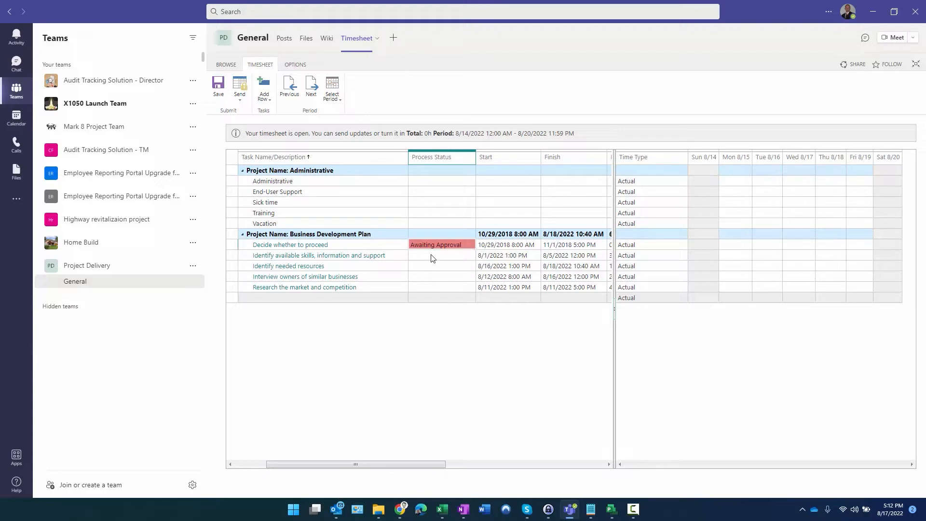
click(735, 254)
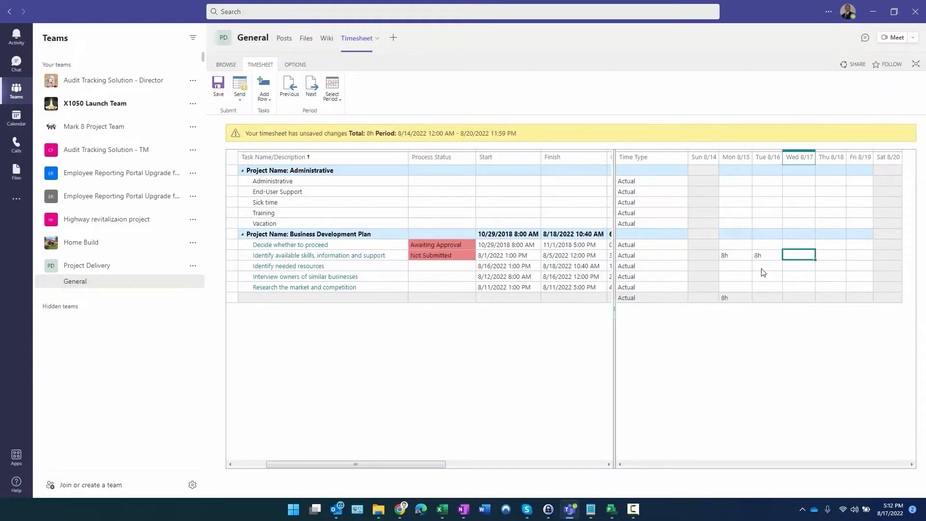
text(8h)
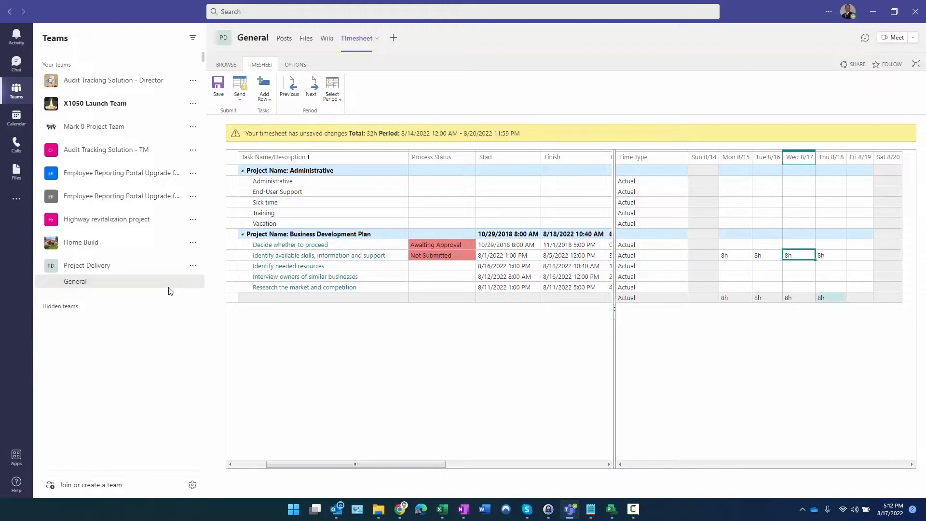
click(318, 254)
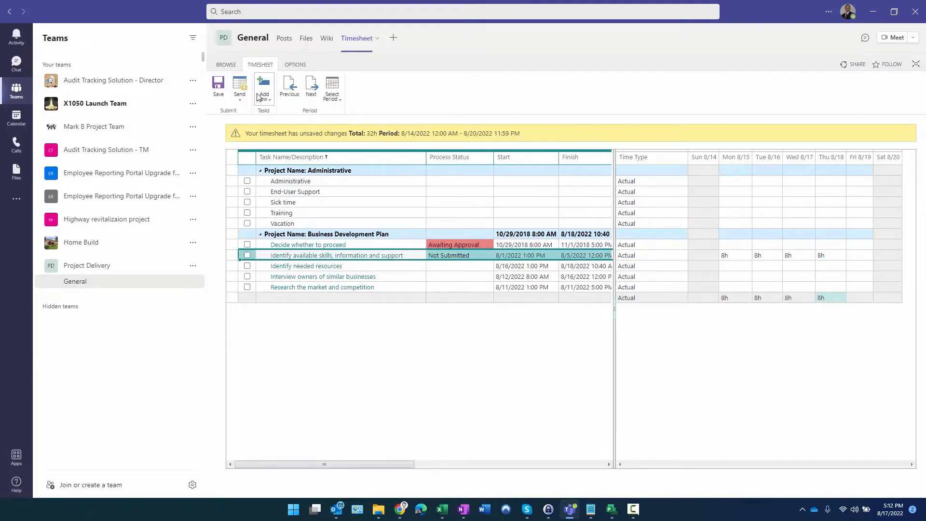
- Send the skills task's 32 hours for approval and start adding a Project Delivery channel
click(239, 89)
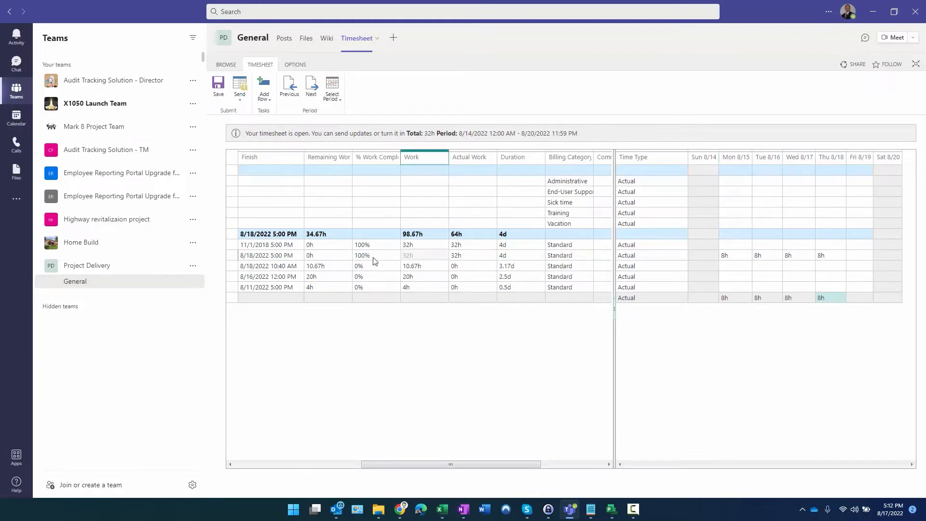
click(472, 255)
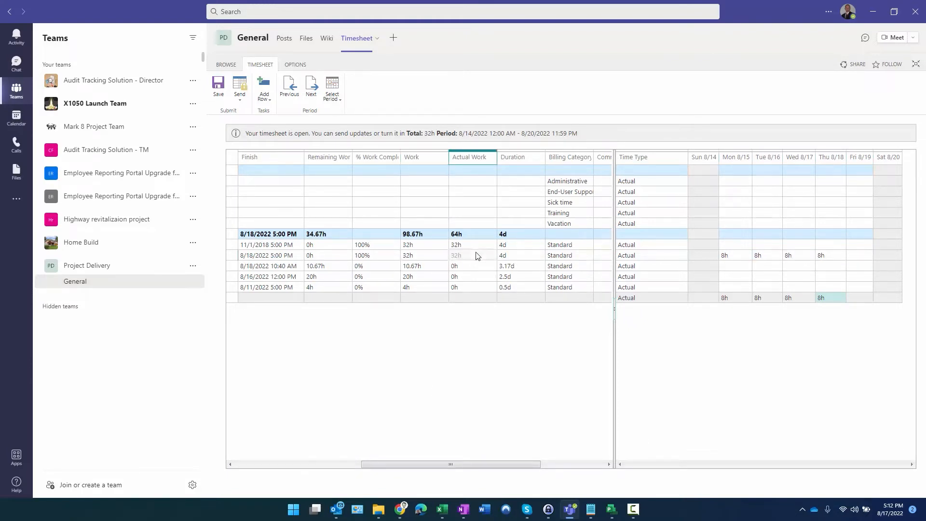
drag(449, 464, 284, 464)
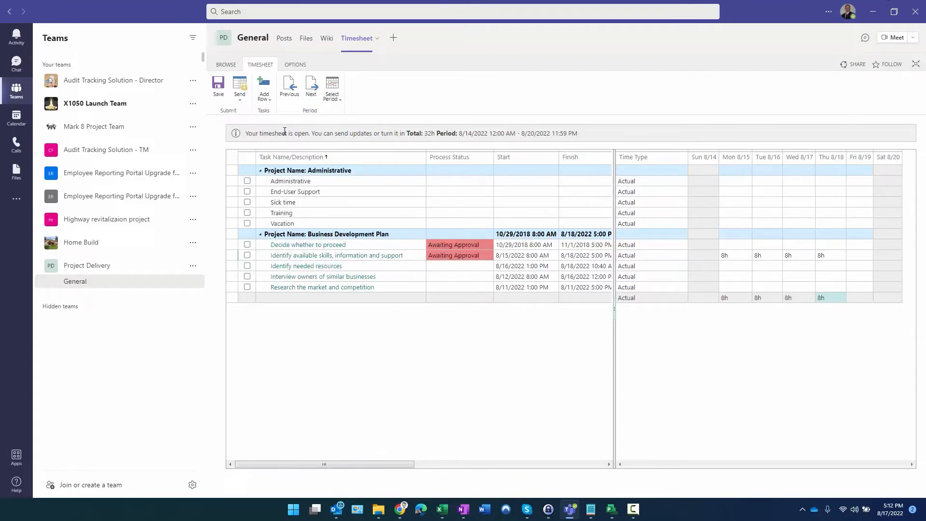
mouse_move(452, 328)
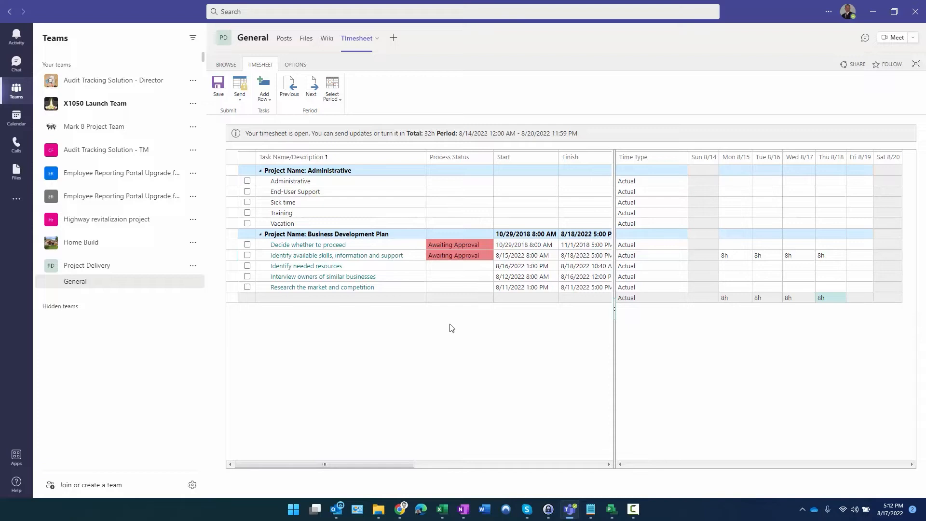
mouse_move(421, 377)
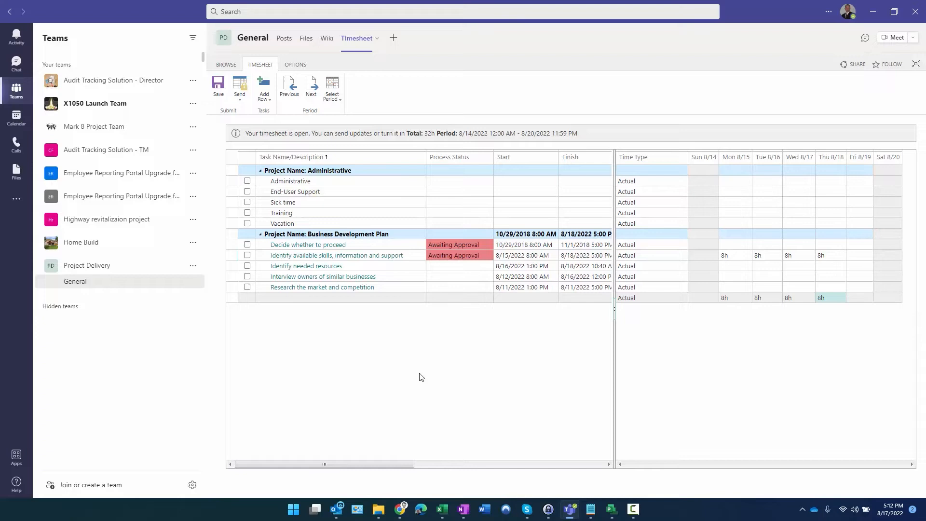
mouse_move(403, 424)
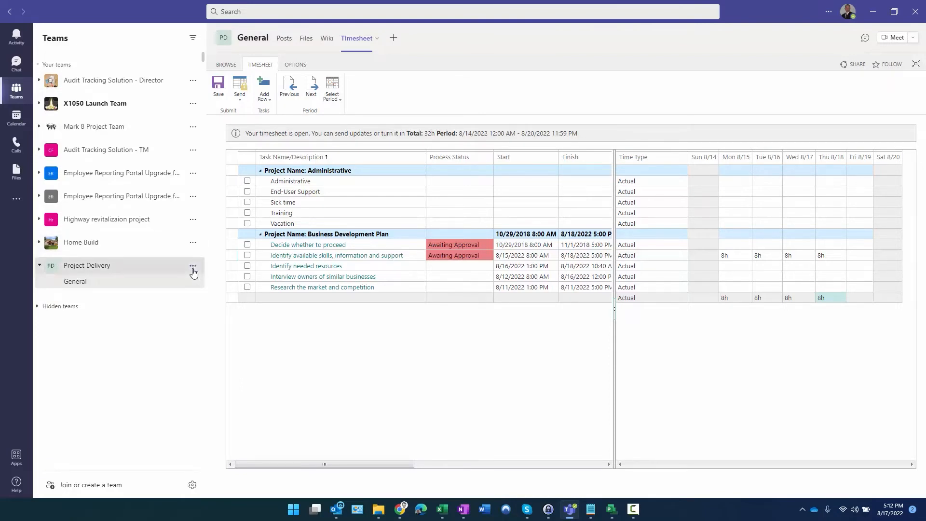
click(192, 265)
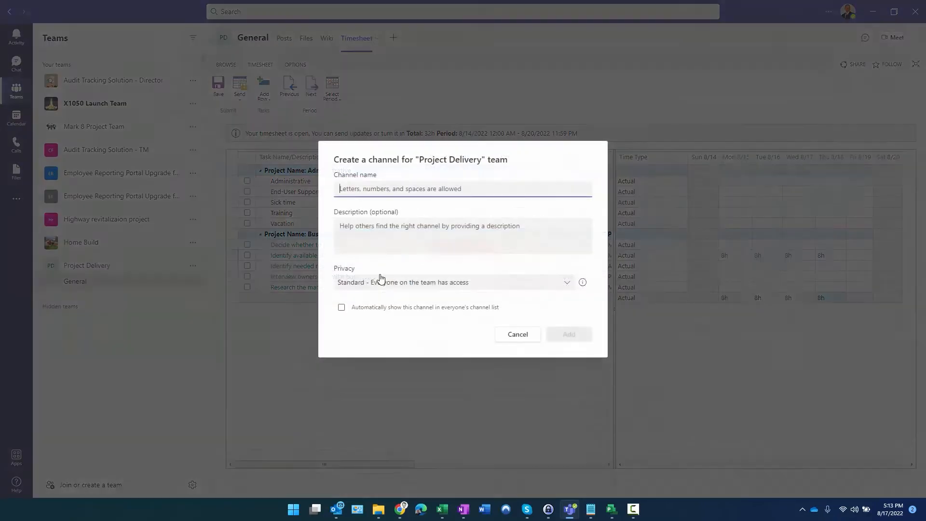
- Create a standard channel named 'Business Development' in the Project Delivery team
text(Business)
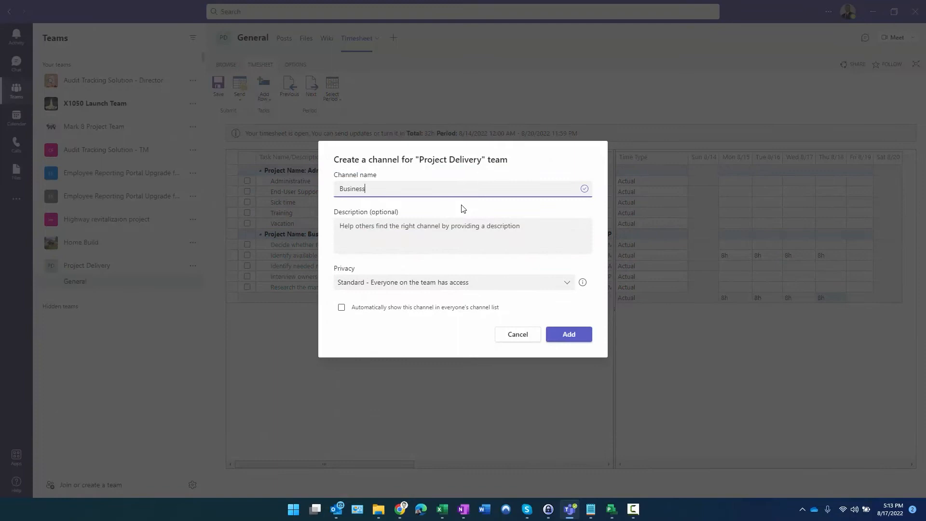
text(Development)
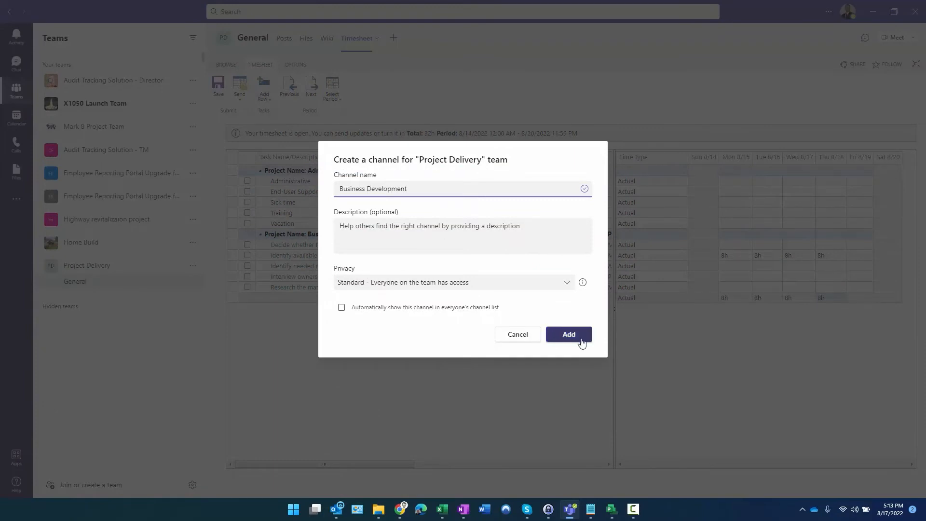
click(568, 333)
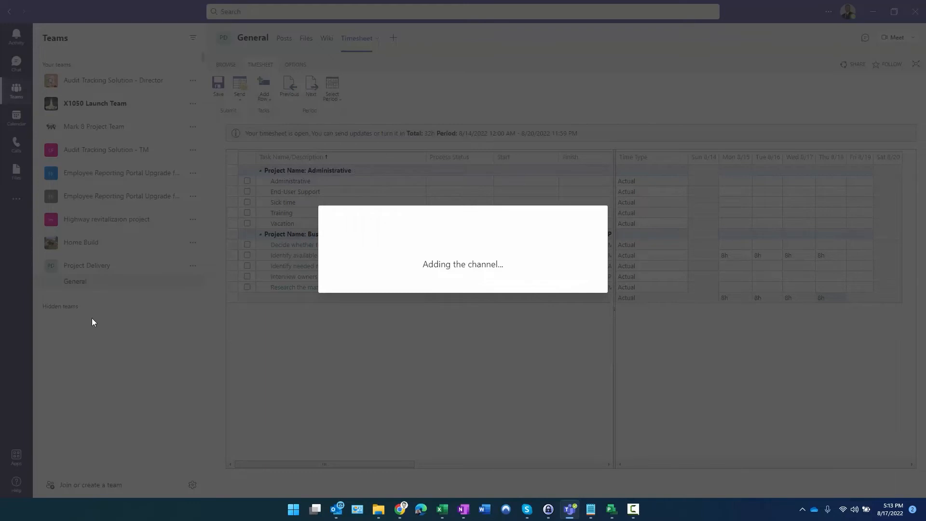
click(98, 295)
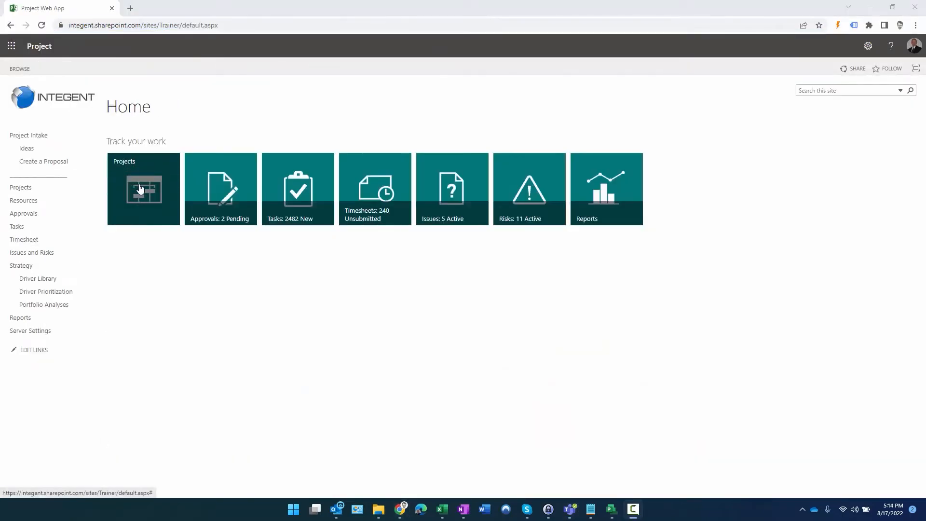
- Browse all projects and open the Business Development Plan project site
click(143, 189)
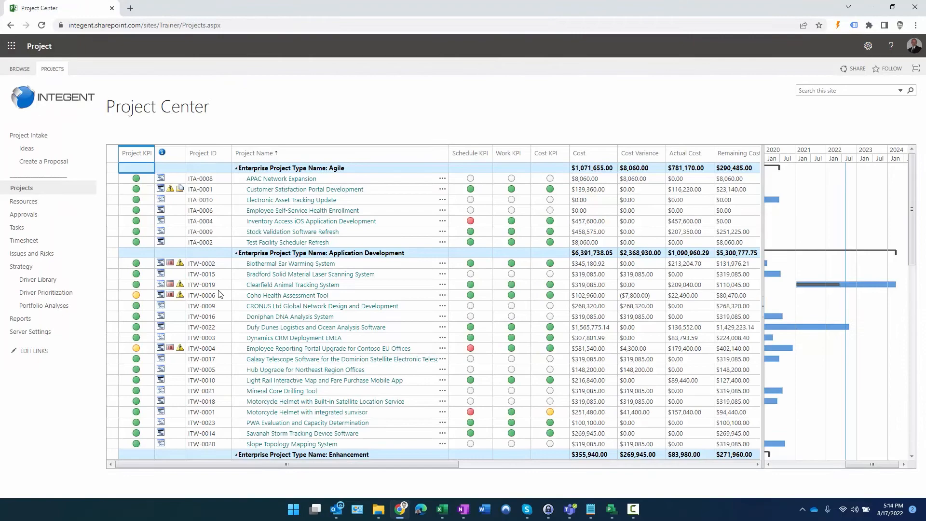
scroll(down, 3)
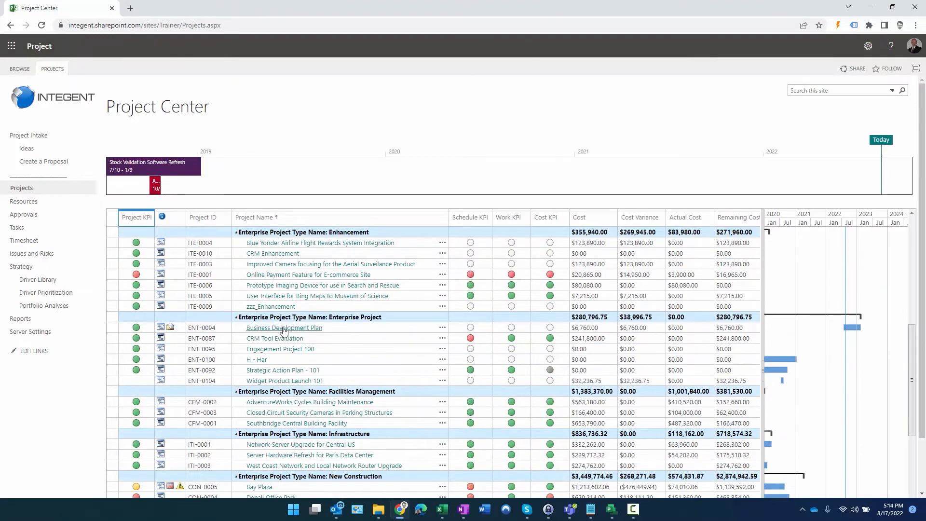
mouse_move(430, 337)
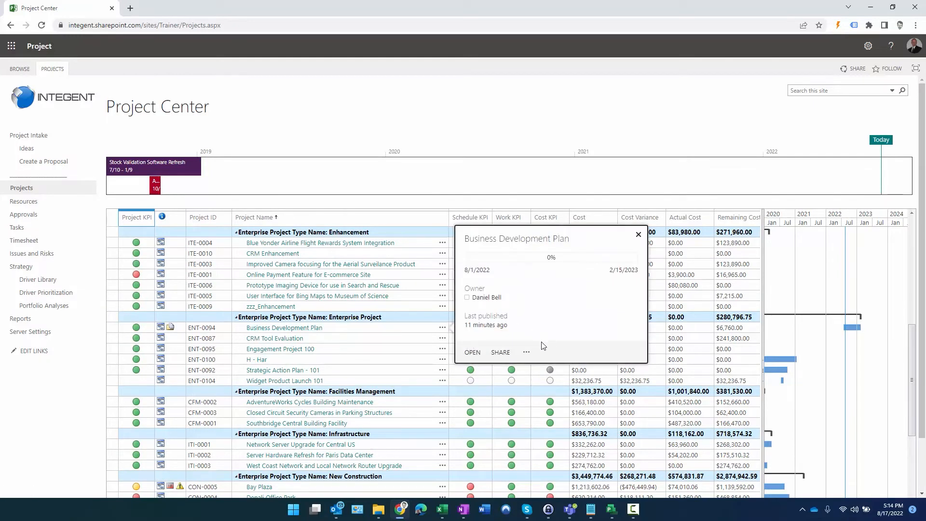
click(526, 352)
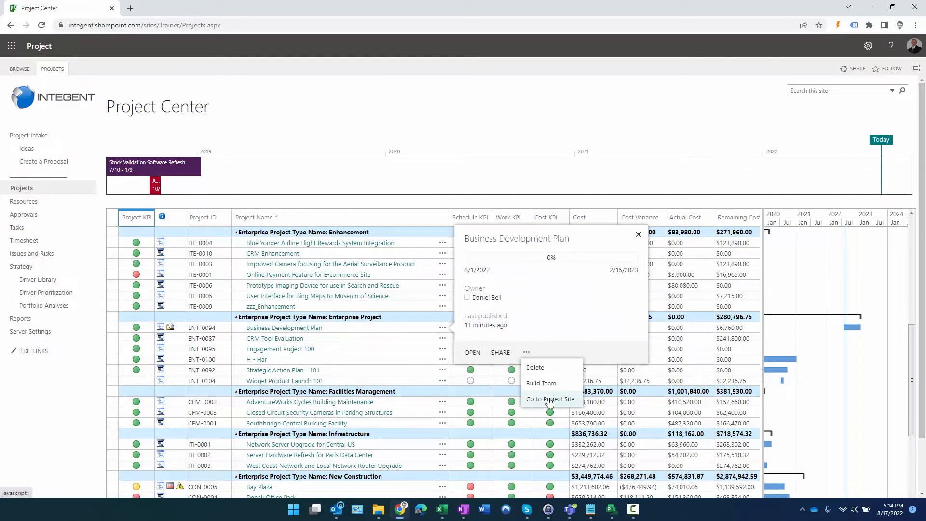
click(550, 400)
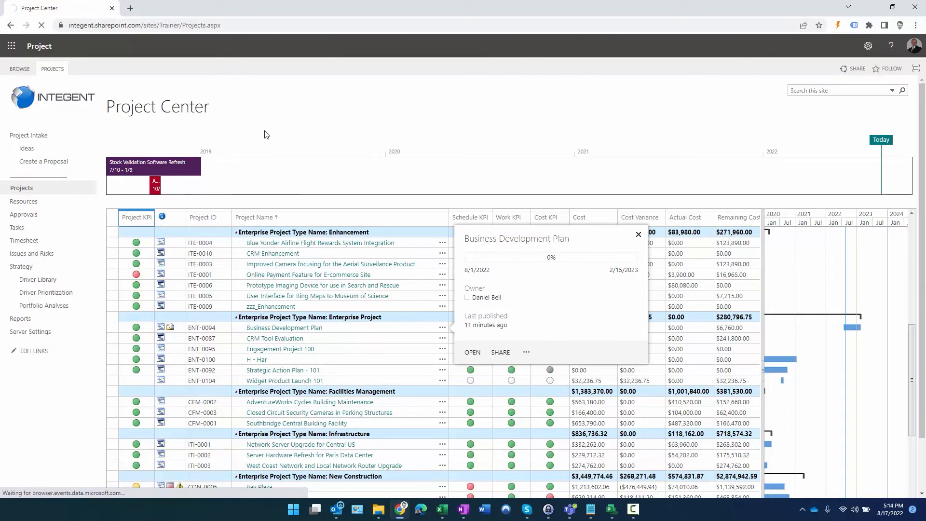
- Open the site's Documents library and dismiss the Next steps suggestions
click(471, 352)
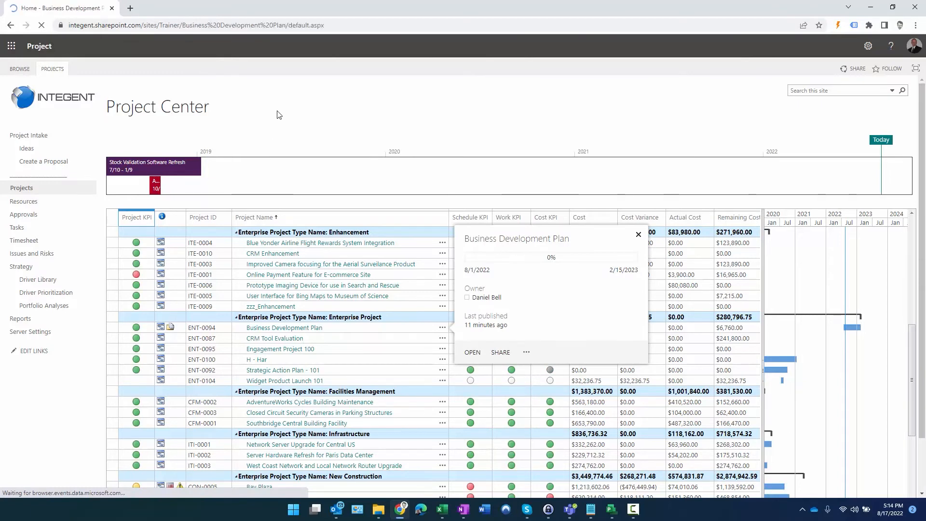
click(472, 352)
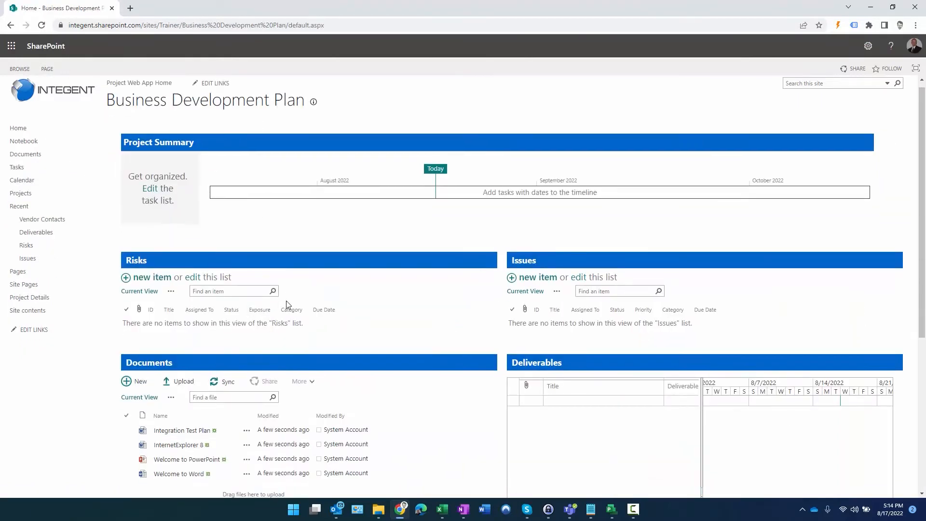
click(24, 161)
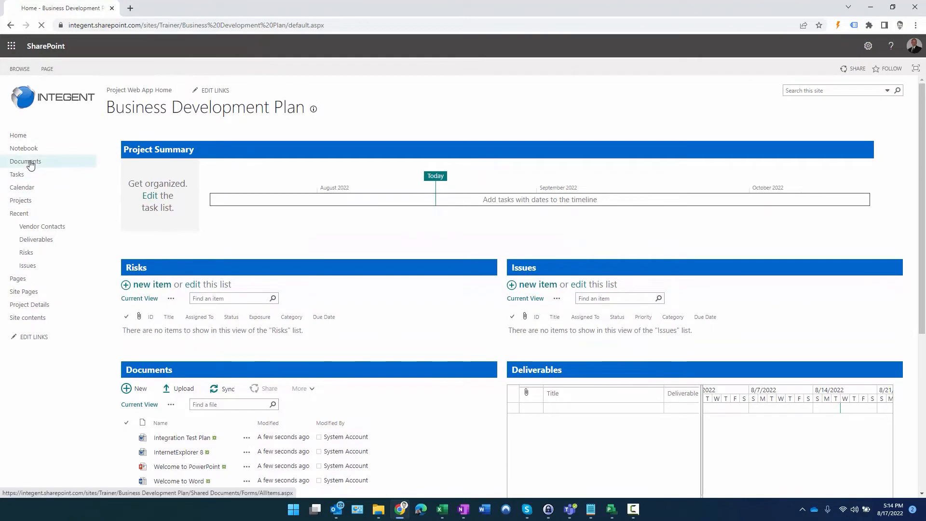
click(26, 161)
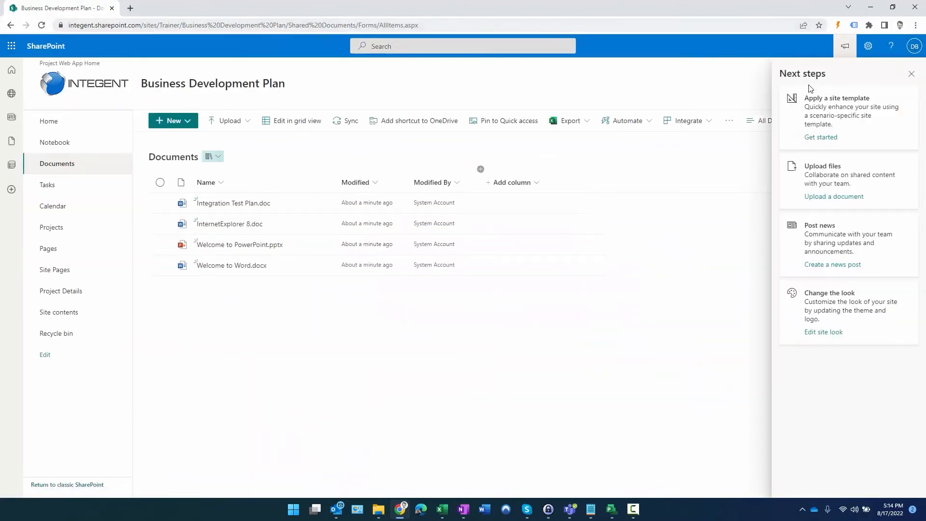
click(912, 74)
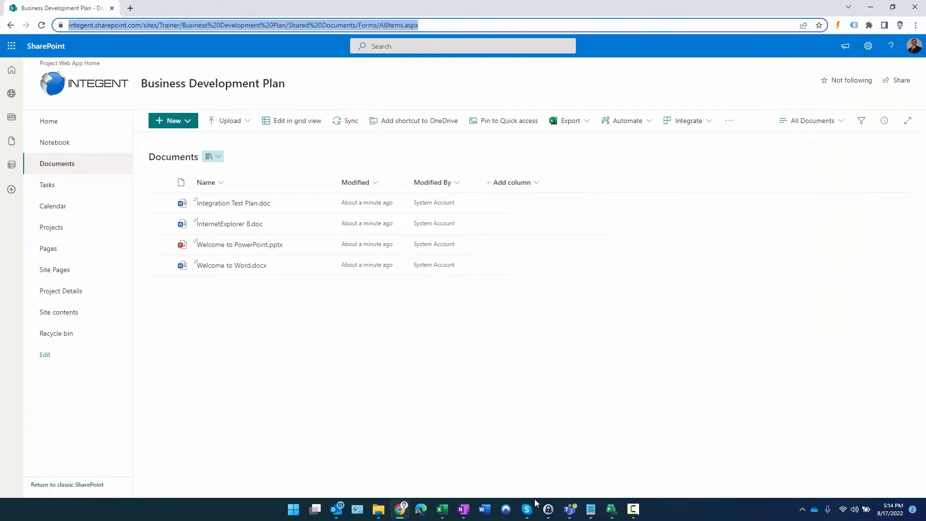
- Add a 'Project Site Documents' website tab to Business Development without posting to the channel
click(567, 509)
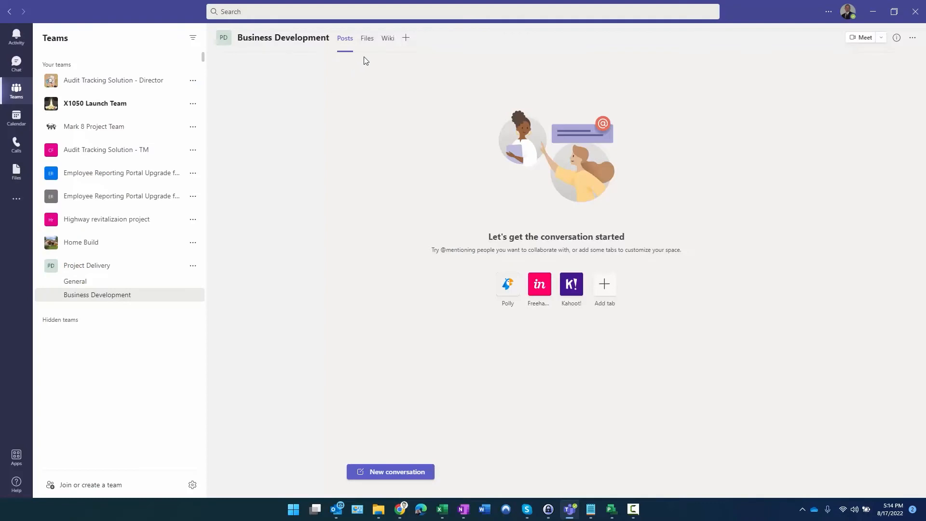
mouse_move(107, 266)
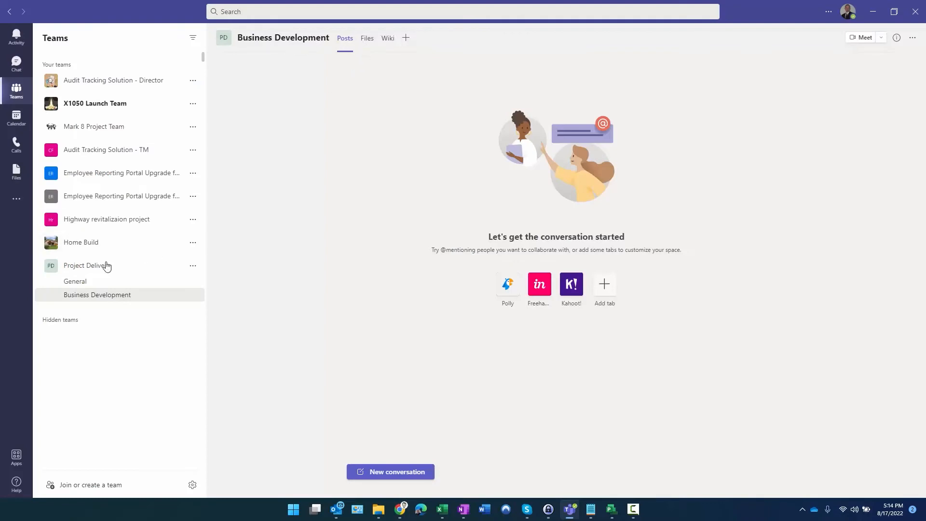
mouse_move(405, 38)
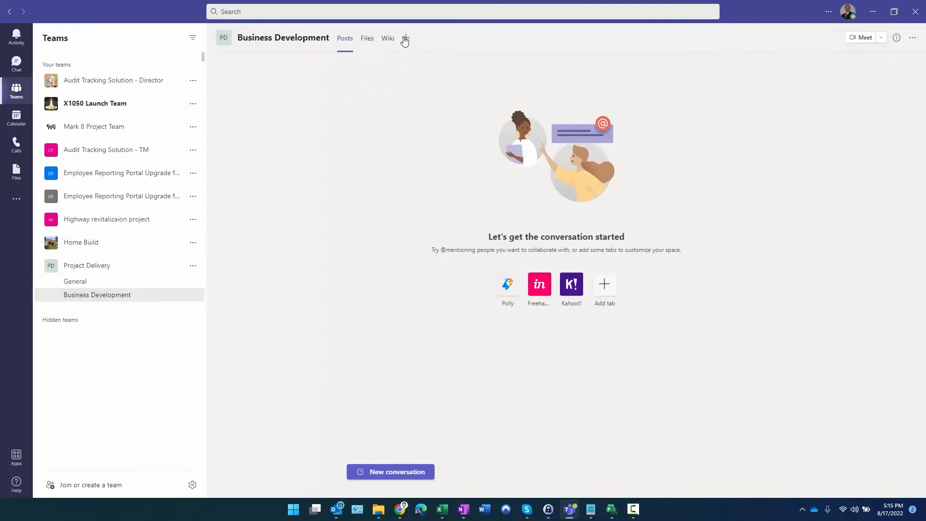
click(405, 39)
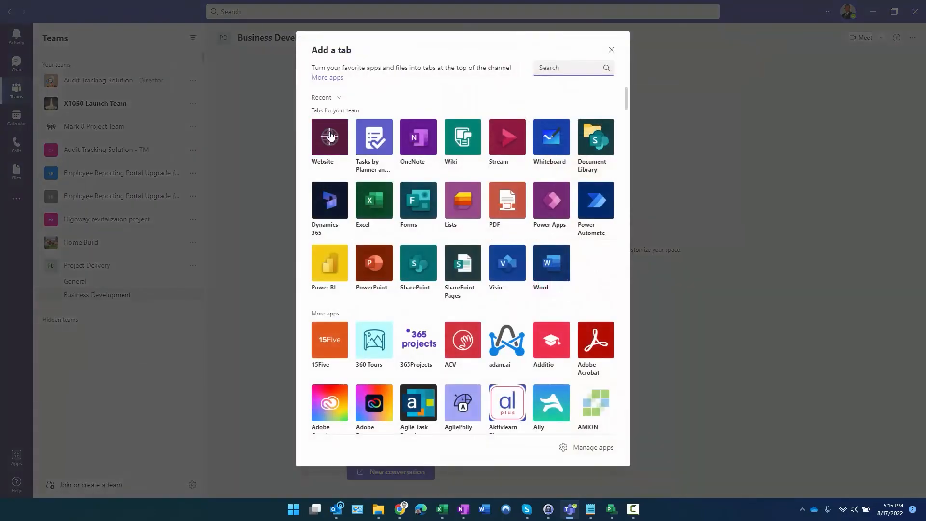
click(329, 137)
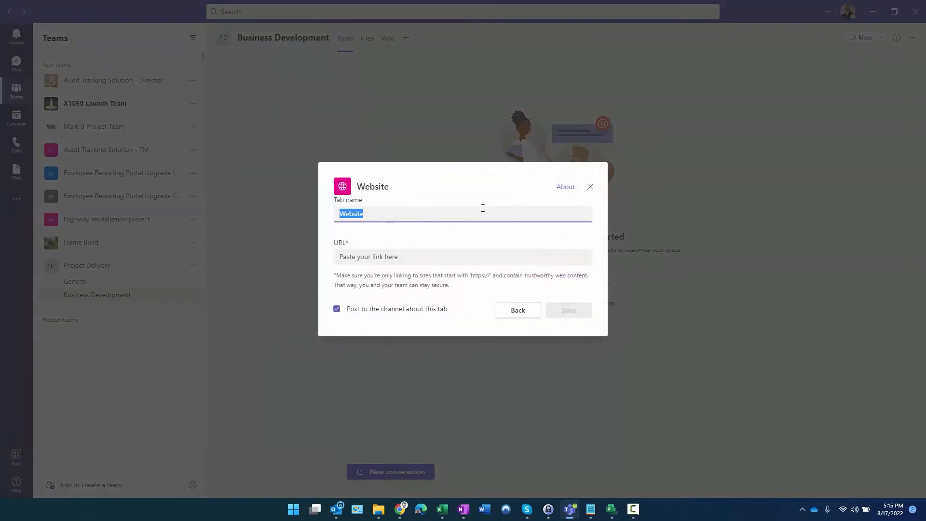
text(Project S)
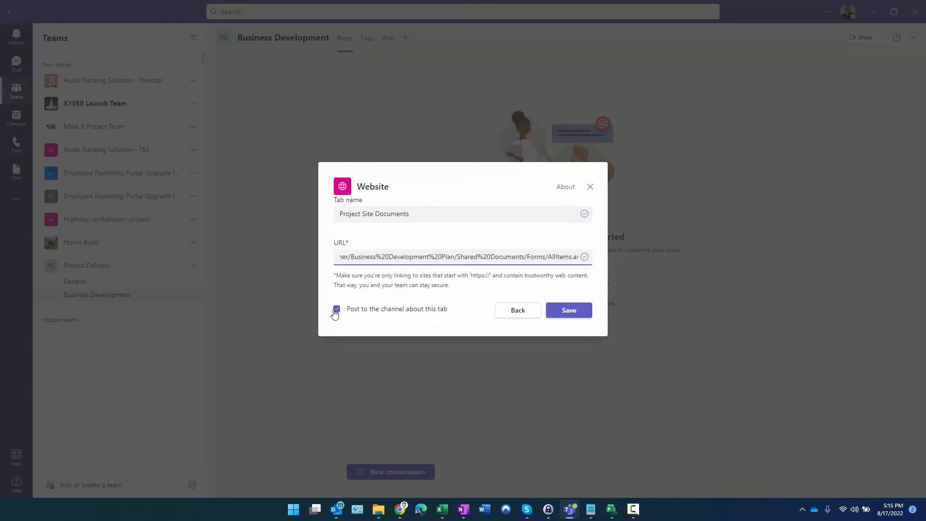
click(568, 311)
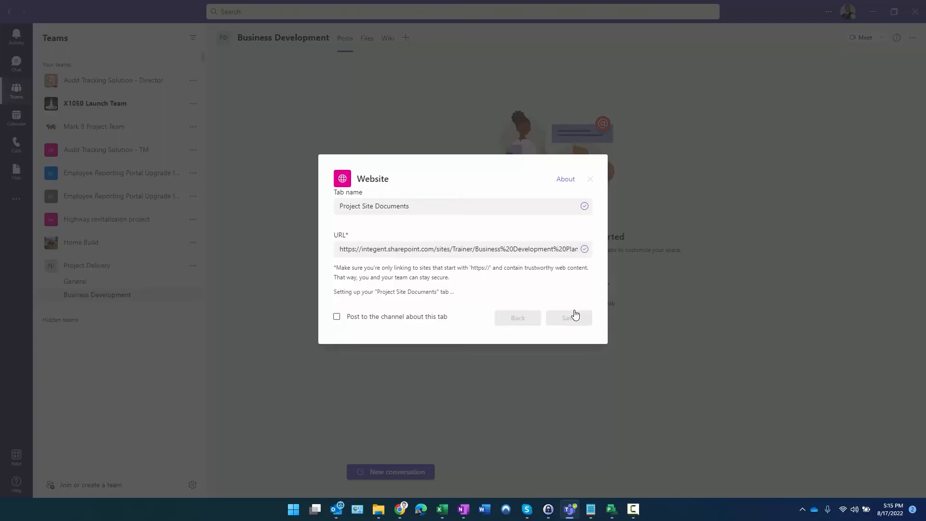
click(568, 318)
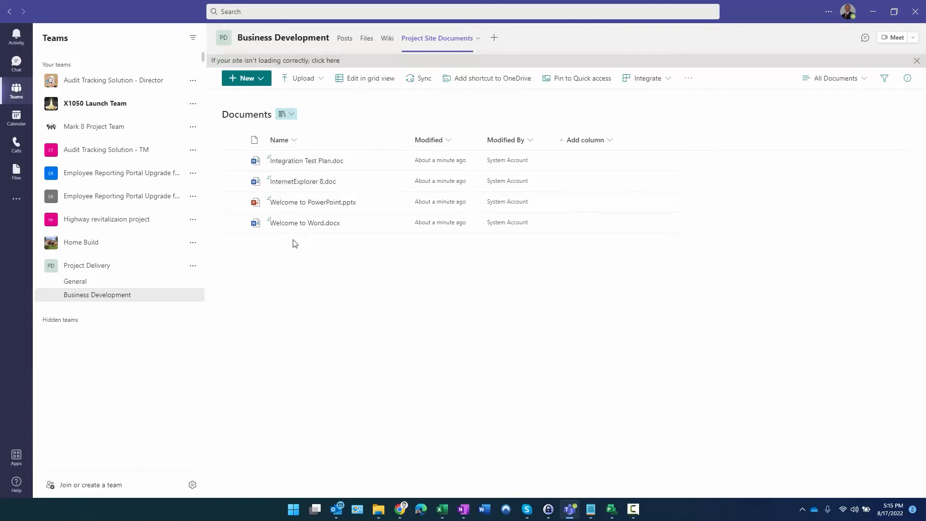
- Open the tab conversation pane and copy the link to Integration Test Plan.doc
click(865, 37)
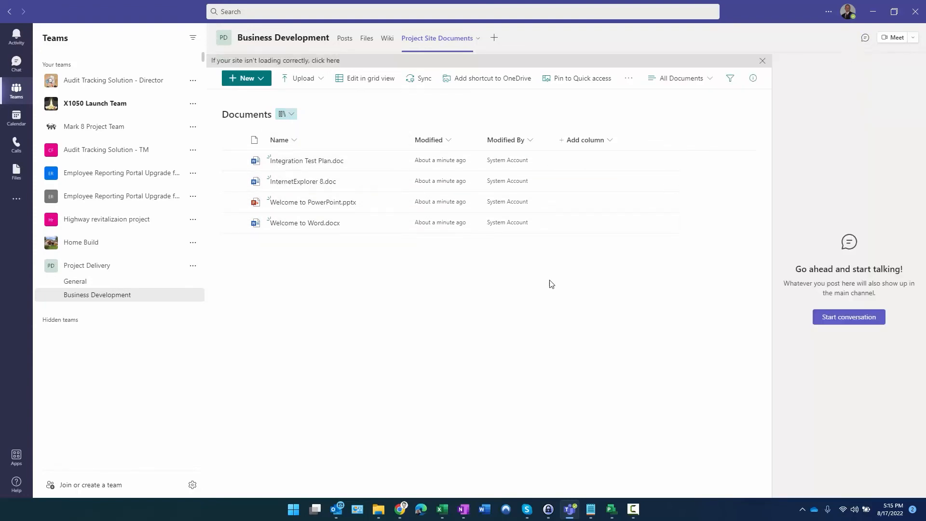
click(233, 160)
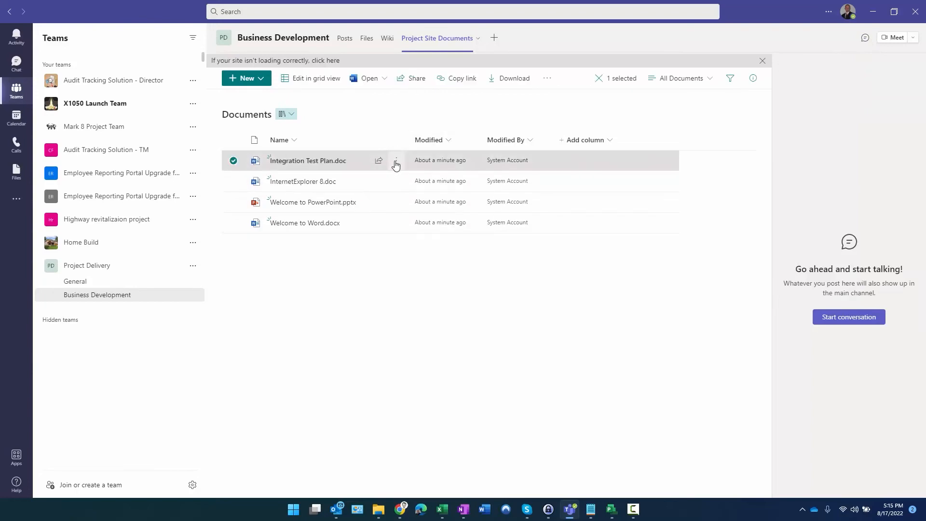
click(397, 161)
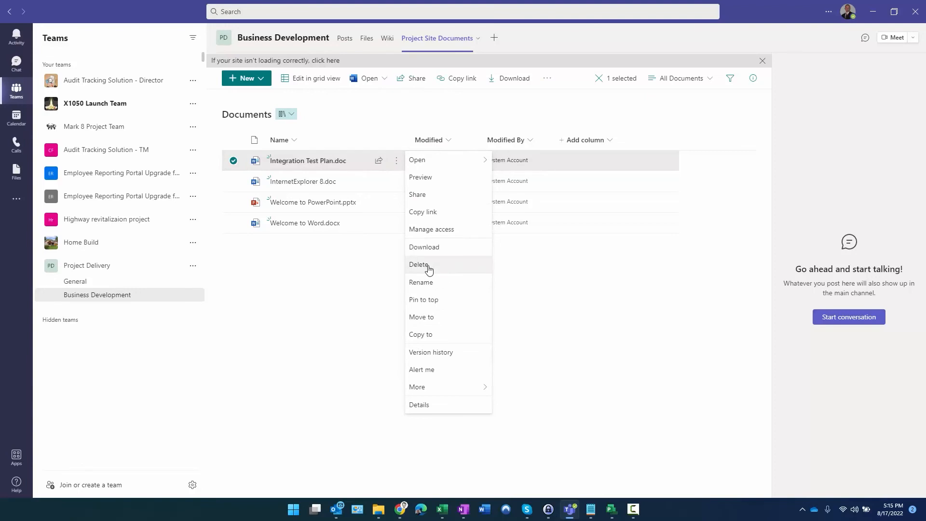
mouse_move(449, 159)
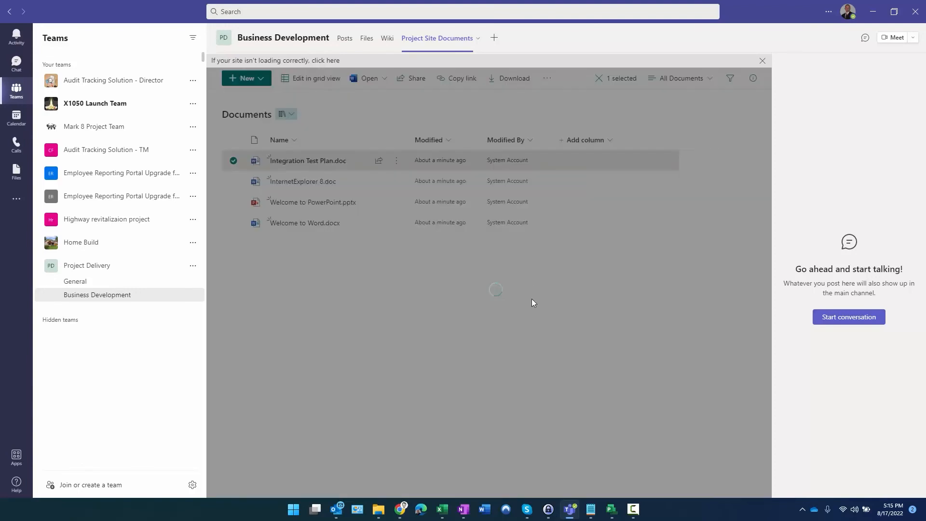
click(456, 78)
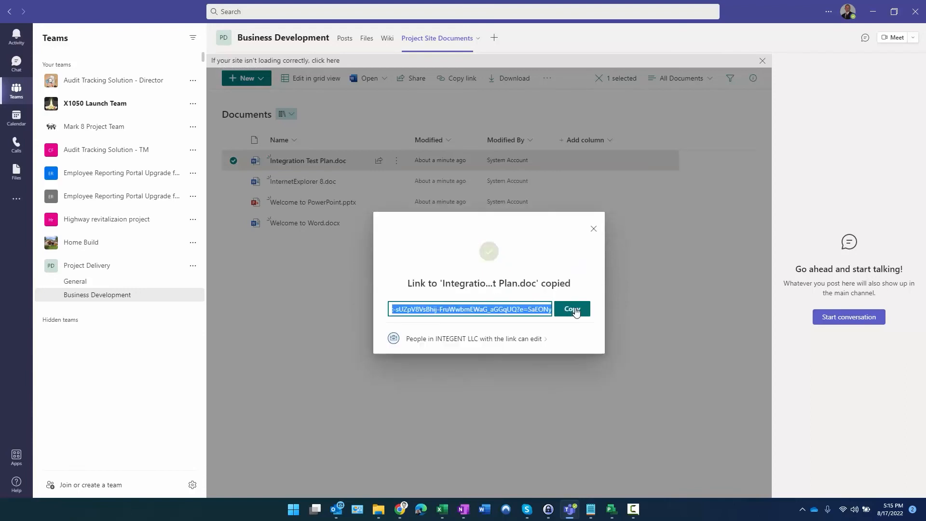
click(594, 229)
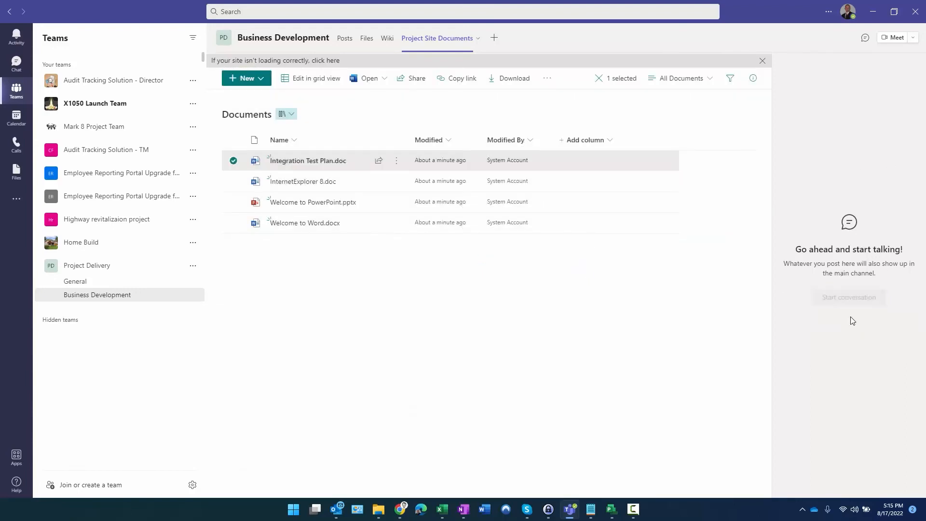
text(Daniel Shackleford, please update the)
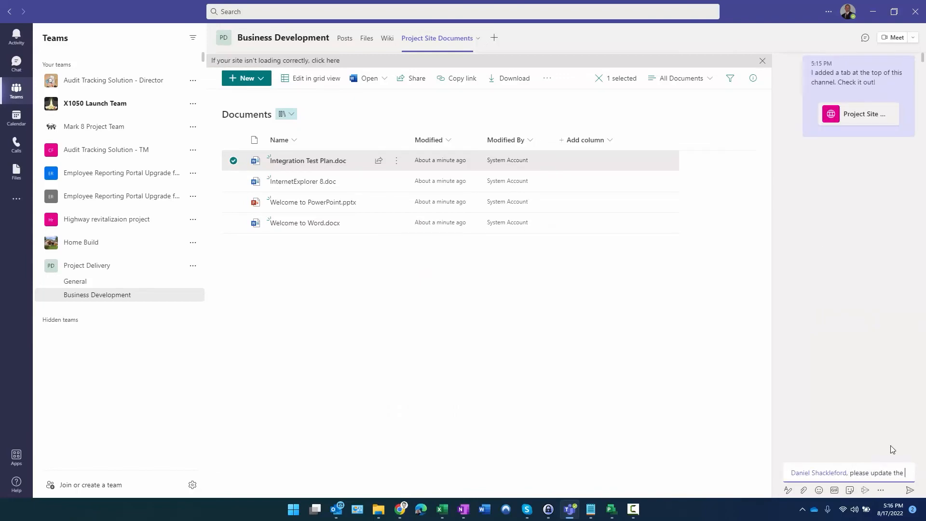
text(document for th)
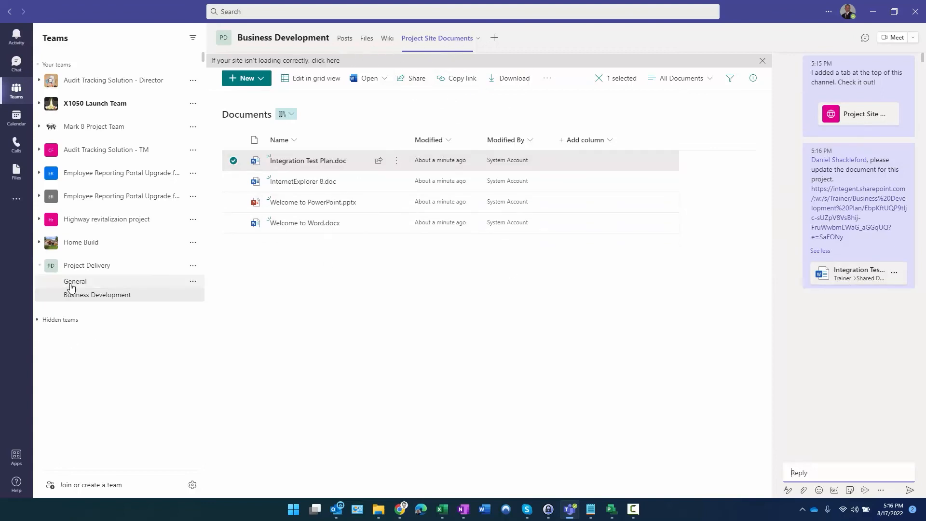
- Open General's Timesheet tab and send Friday's 8 hours for 'Identify needed resources'
click(75, 281)
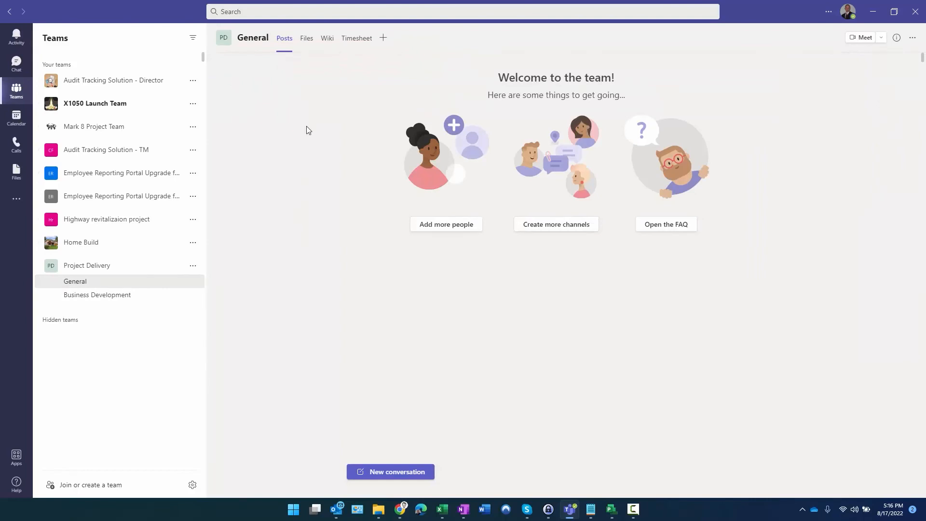
click(356, 38)
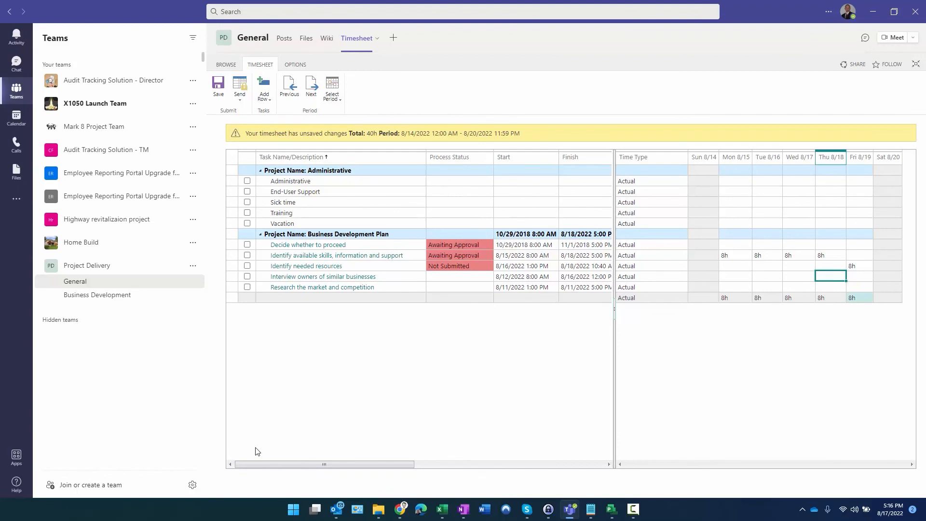
click(239, 88)
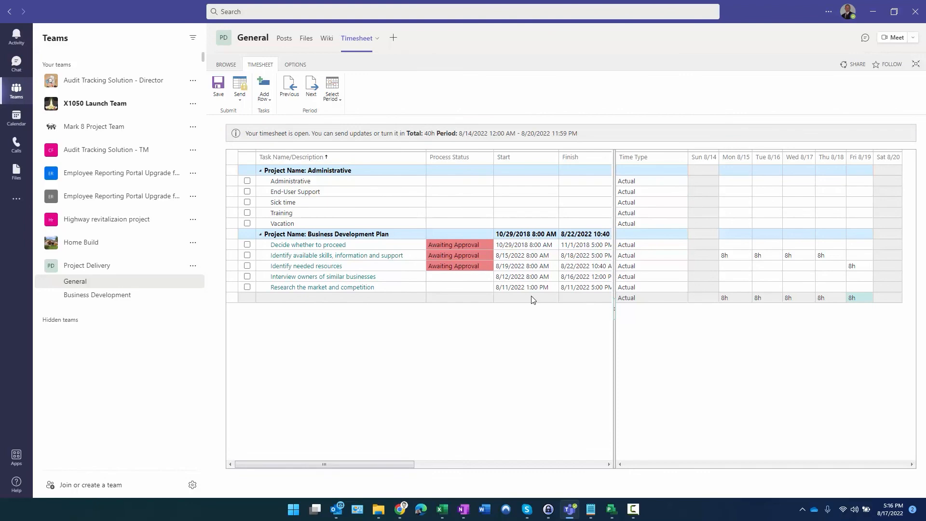
mouse_move(669, 226)
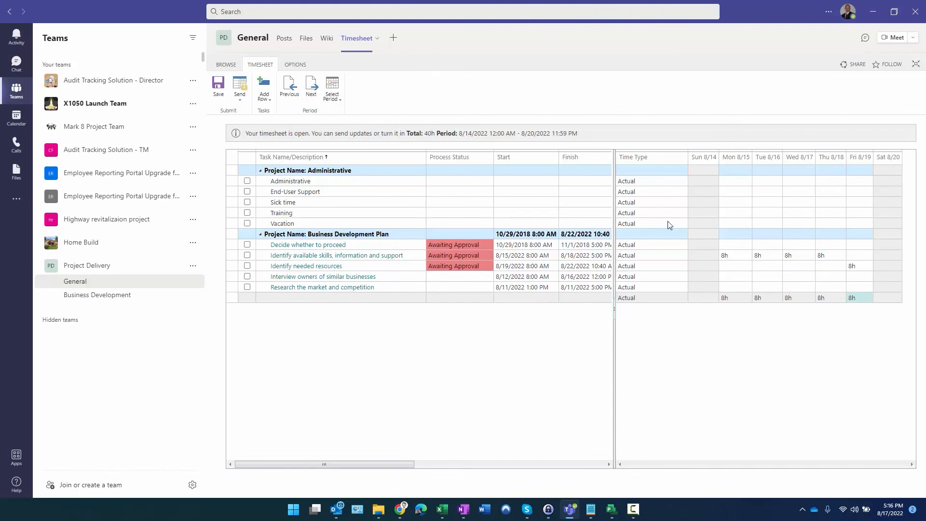